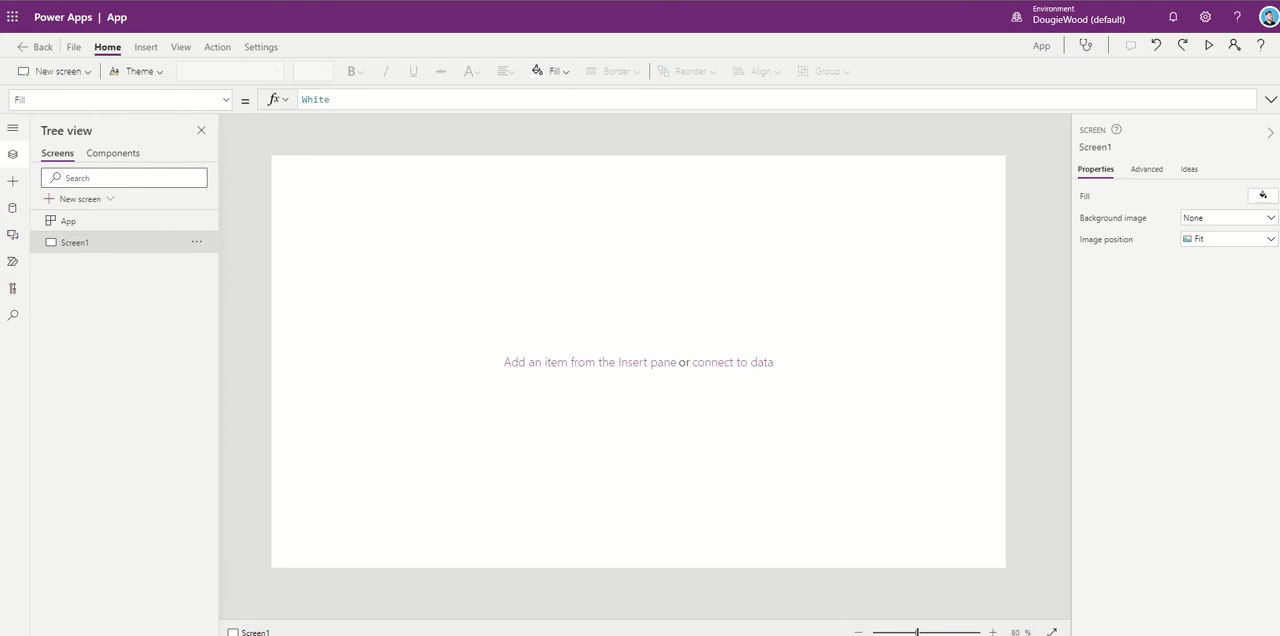
mouse_move(228, 216)
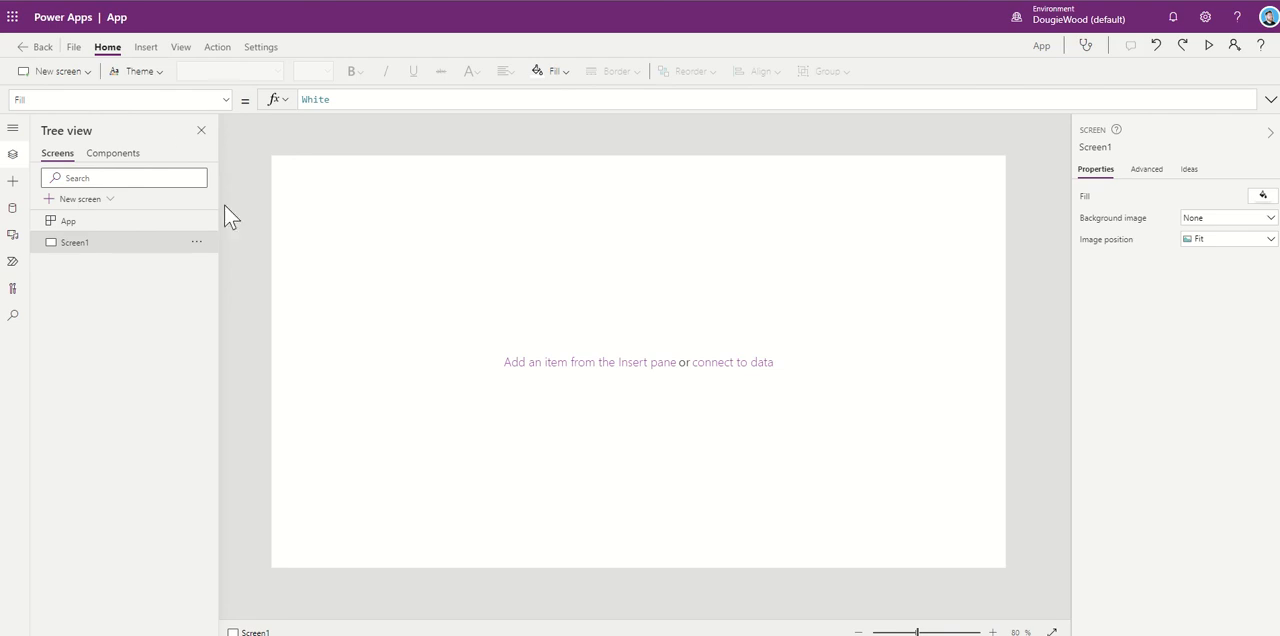
Step: Insert a Timer control (Timer1) onto Screen1 and move it to the centre of the canvas
click(144, 48)
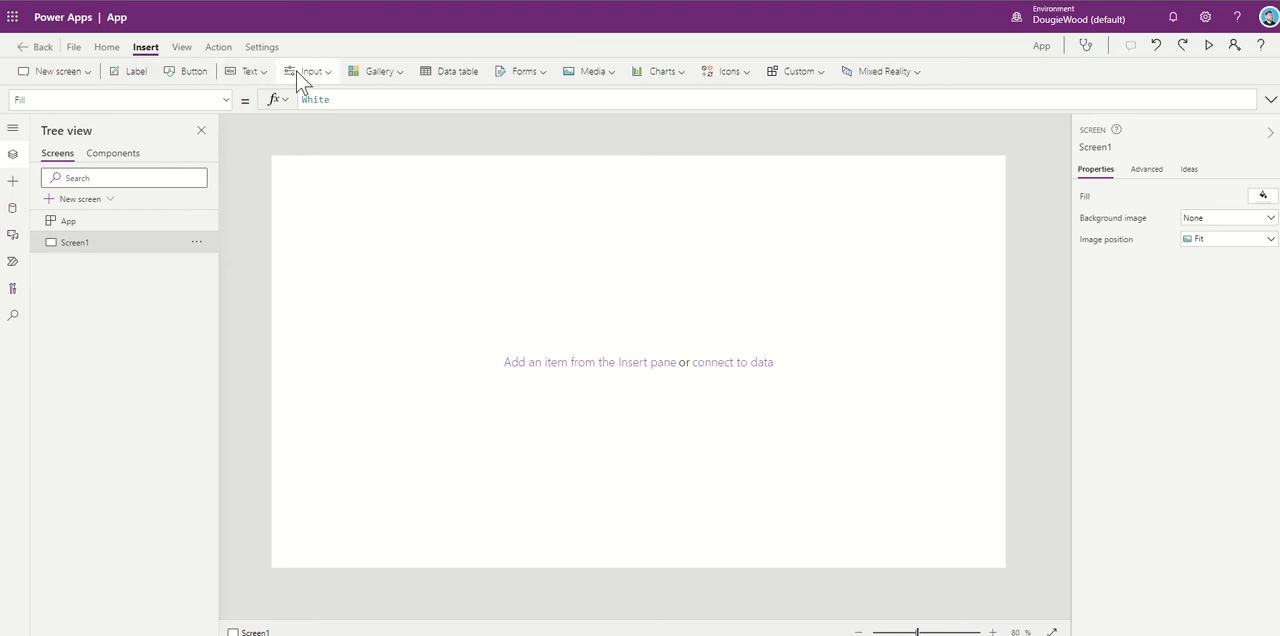
click(308, 72)
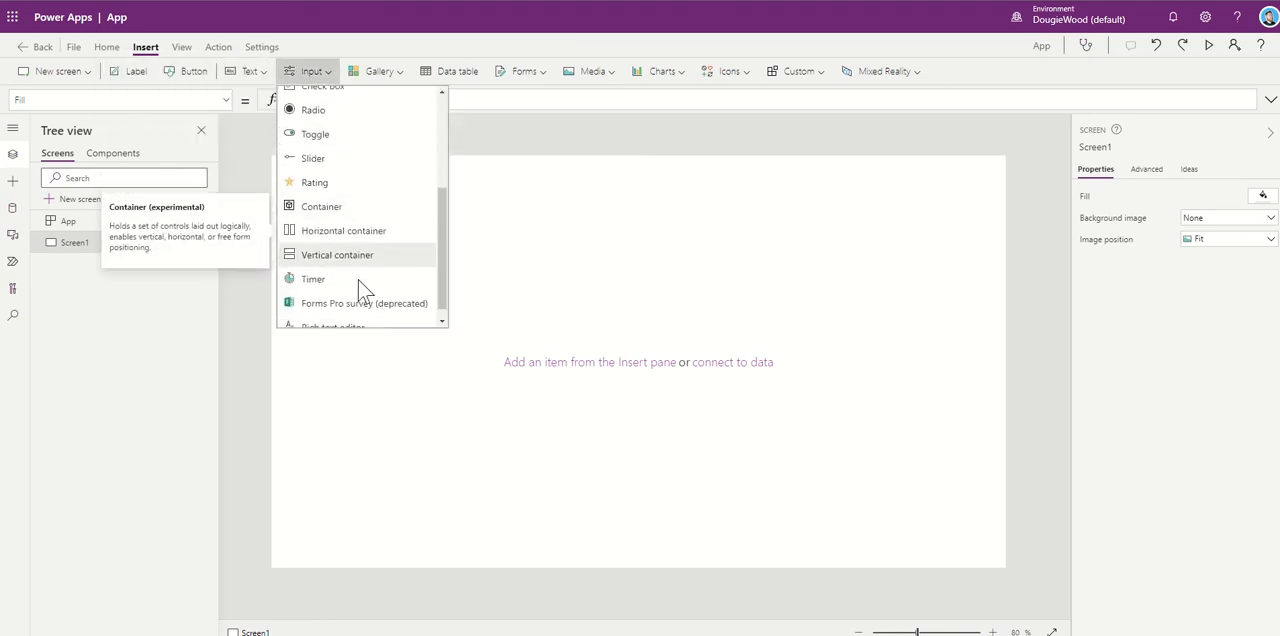
click(312, 280)
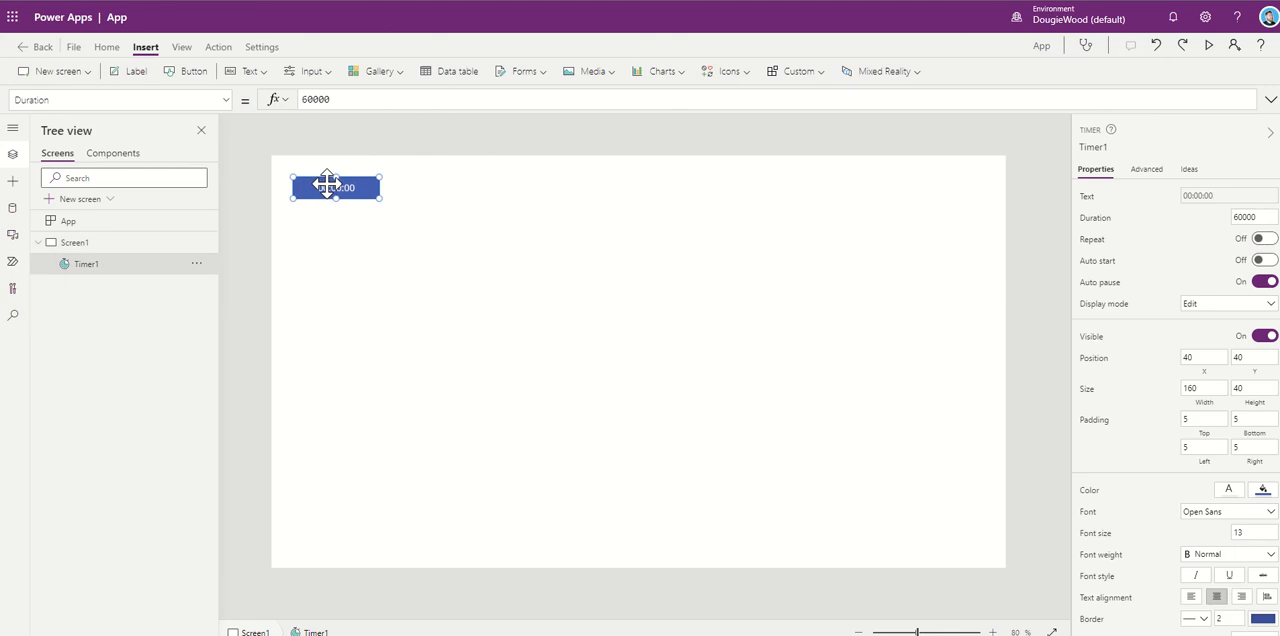
drag(336, 188, 630, 308)
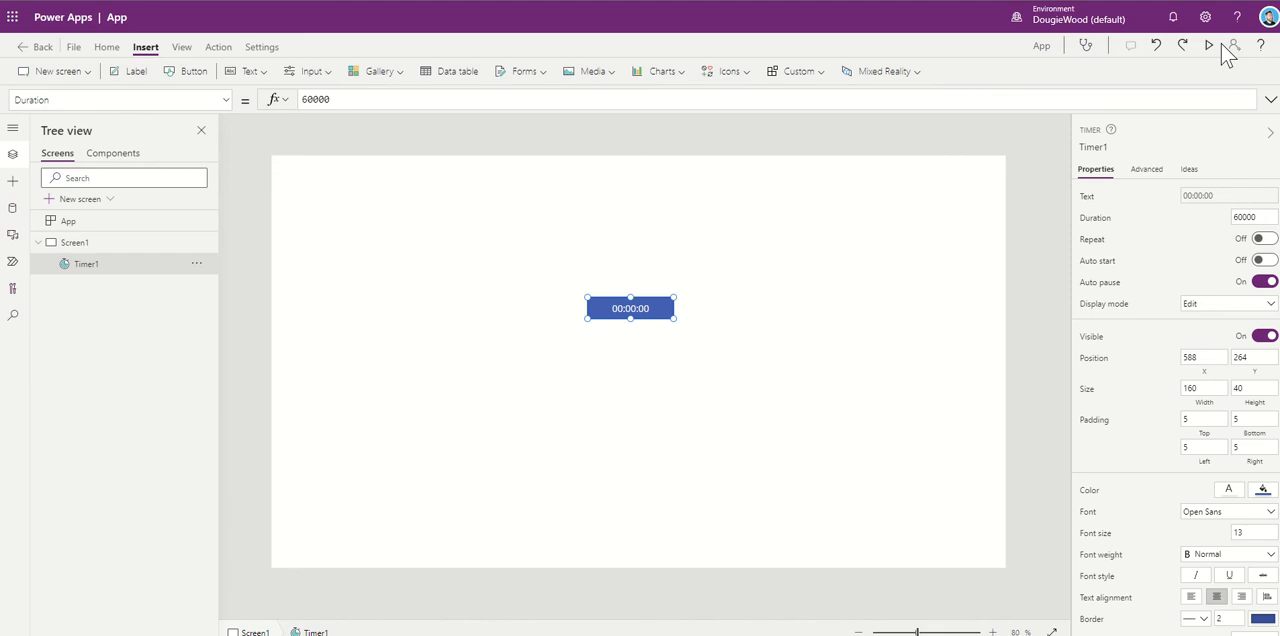
click(1208, 46)
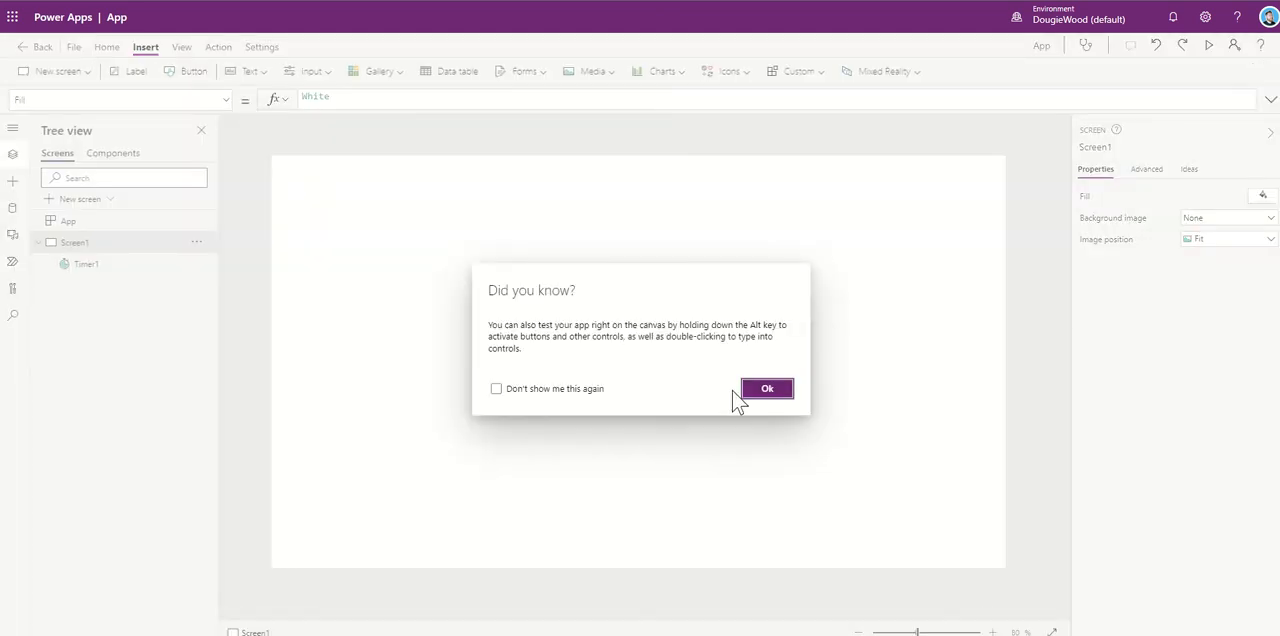
click(768, 388)
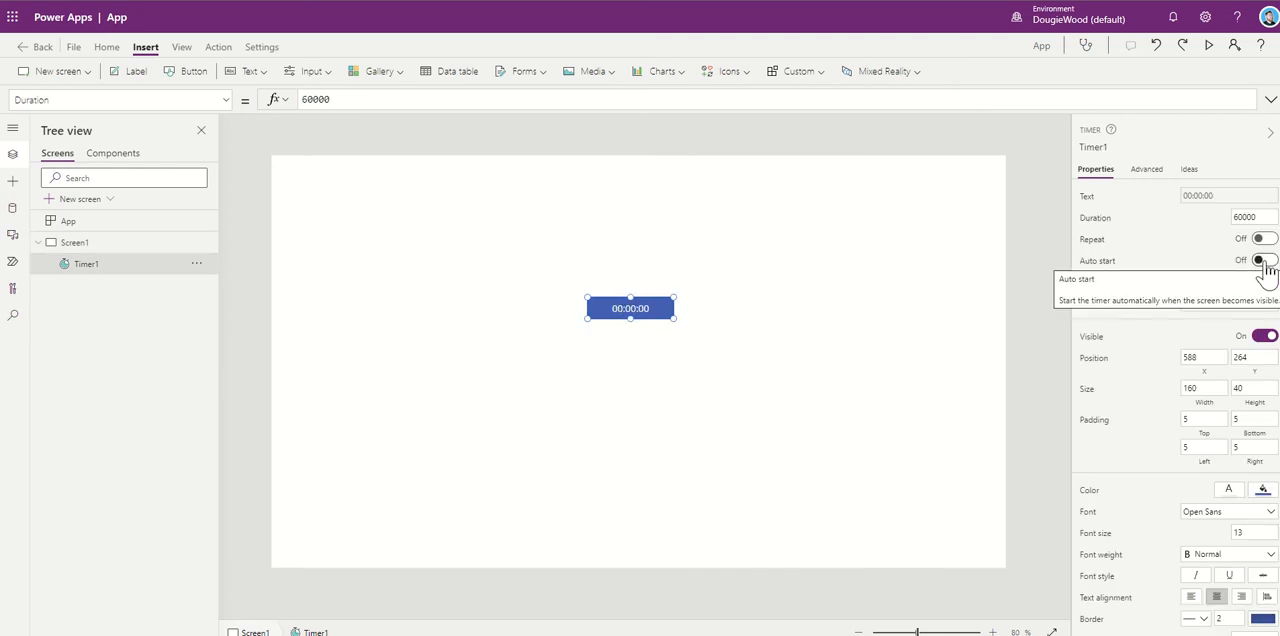
Step: Turn Timer1's Auto start On, preview it counting up, then return to editing
click(1264, 260)
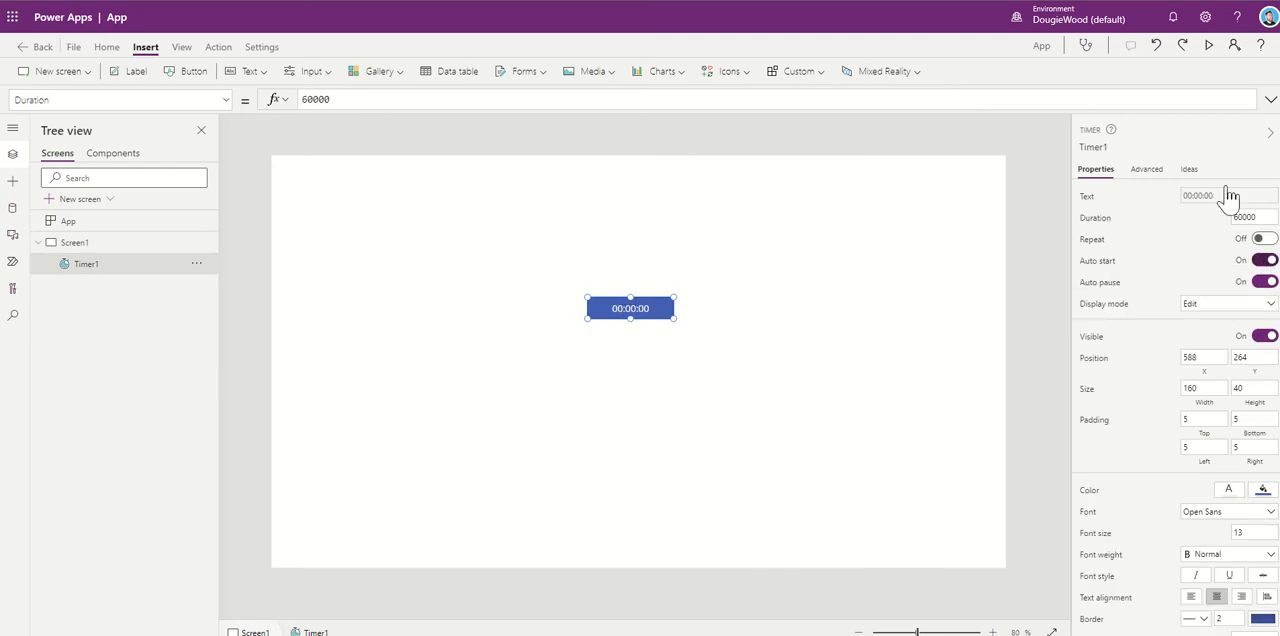
click(1208, 46)
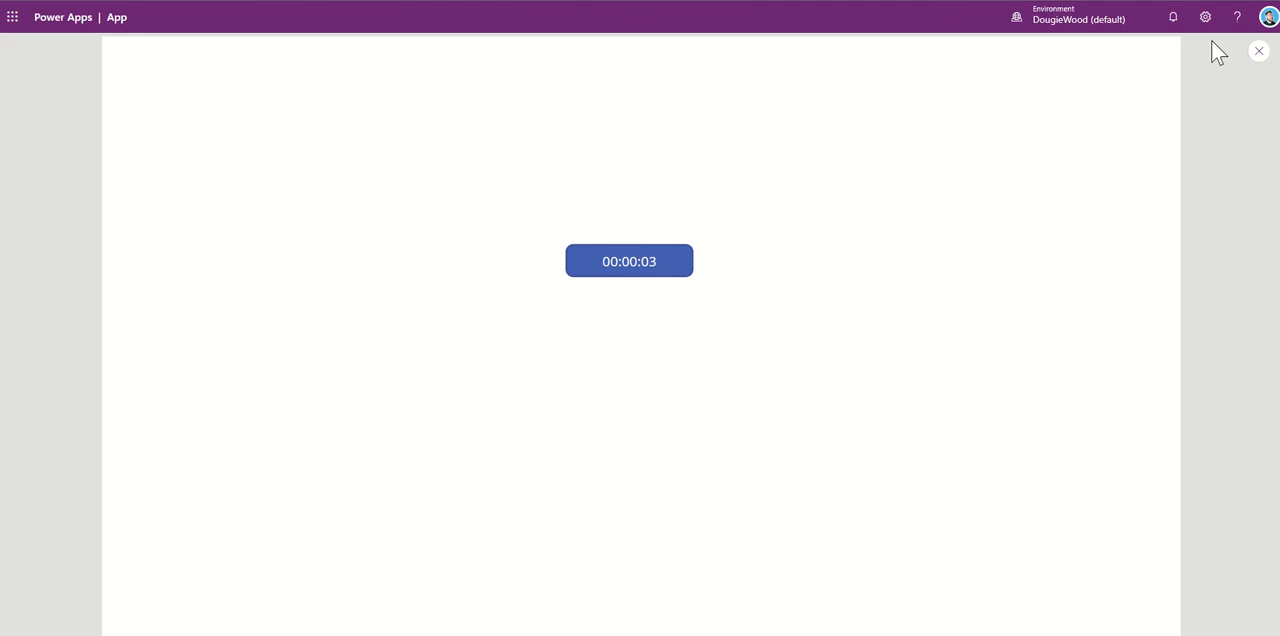
click(1258, 52)
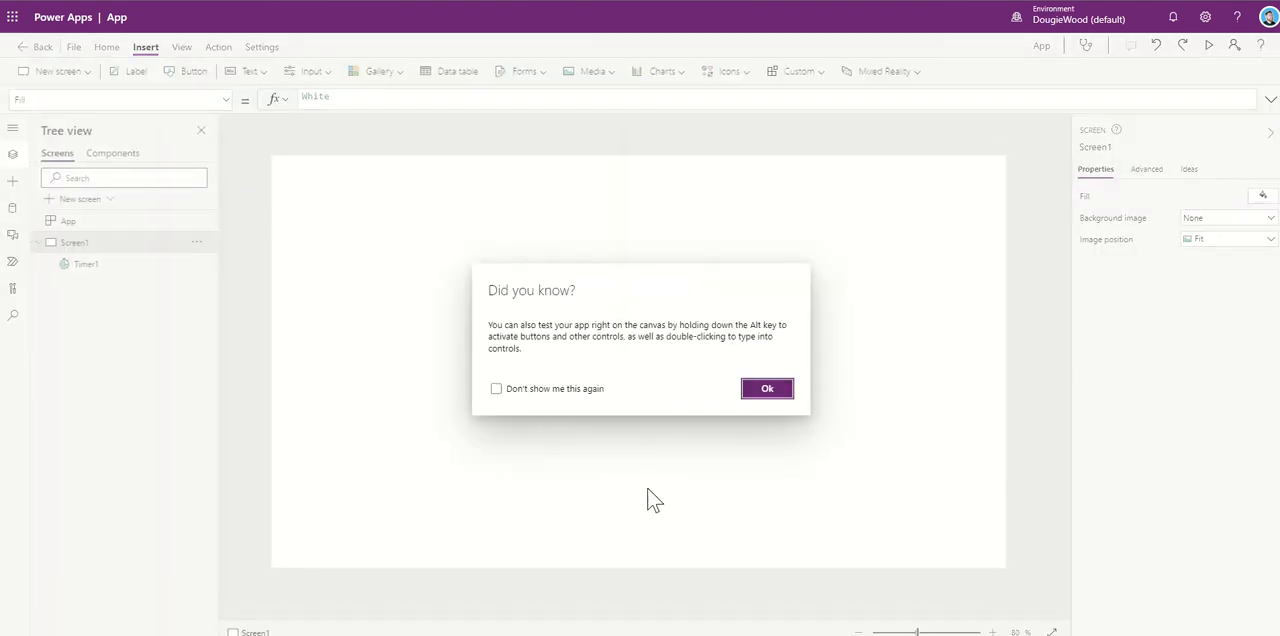
click(768, 388)
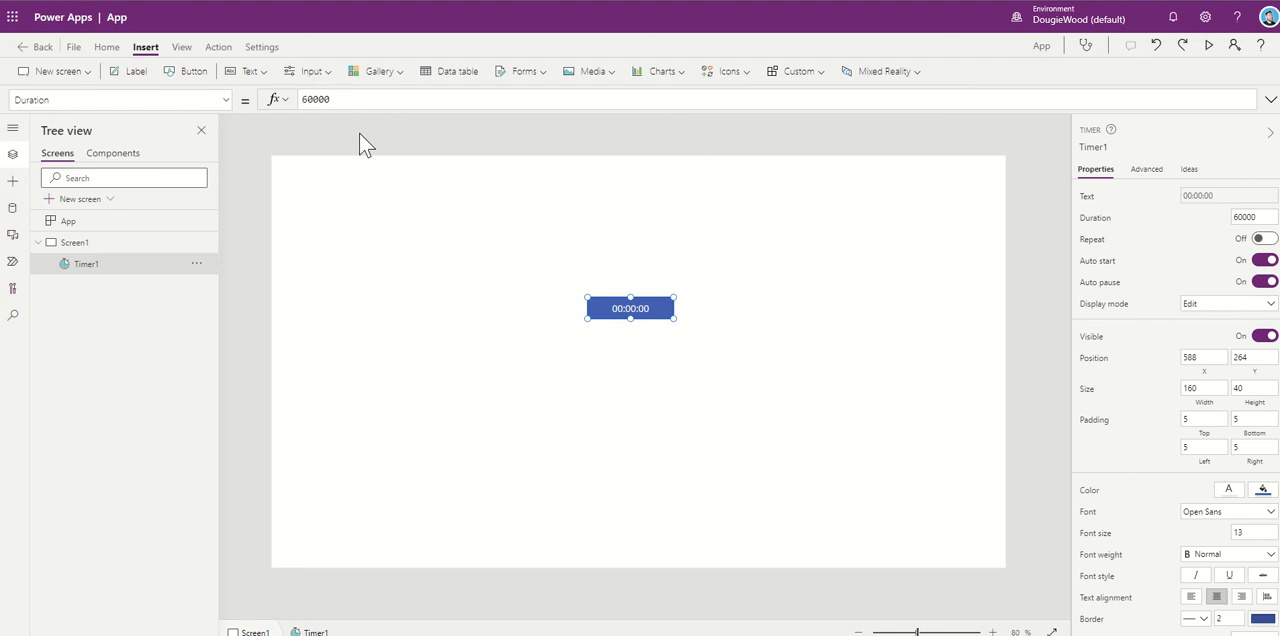
click(340, 100)
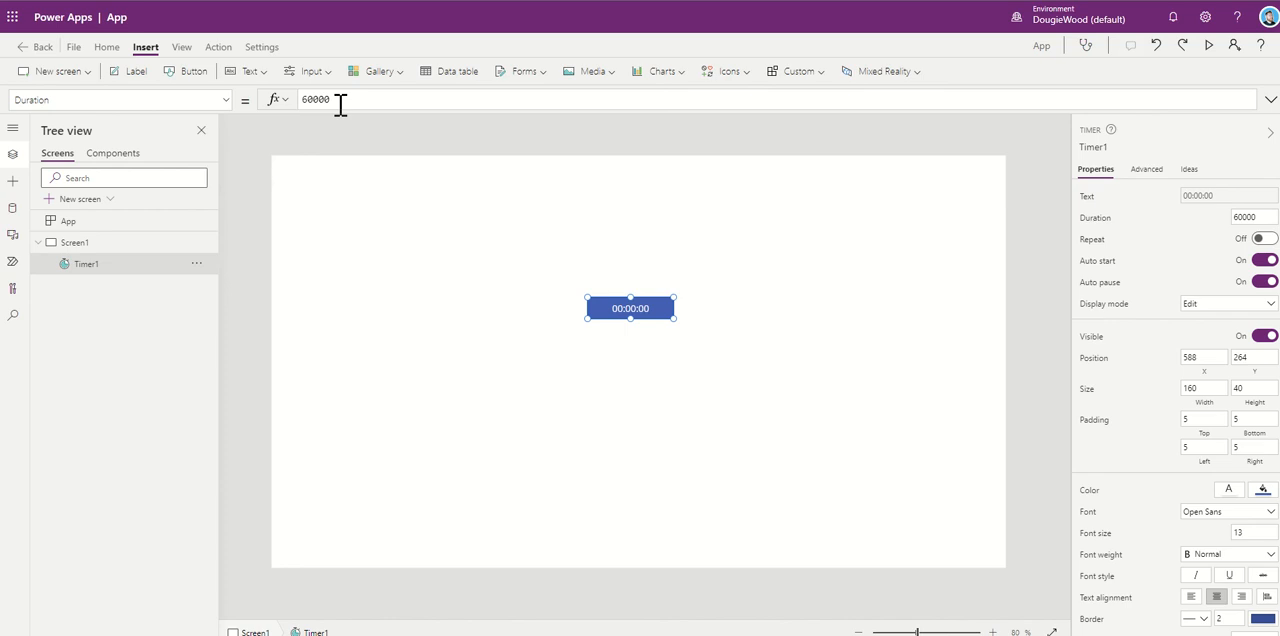
Step: Choose Timer1's OnSelect property from the property list beside the formula bar
click(118, 100)
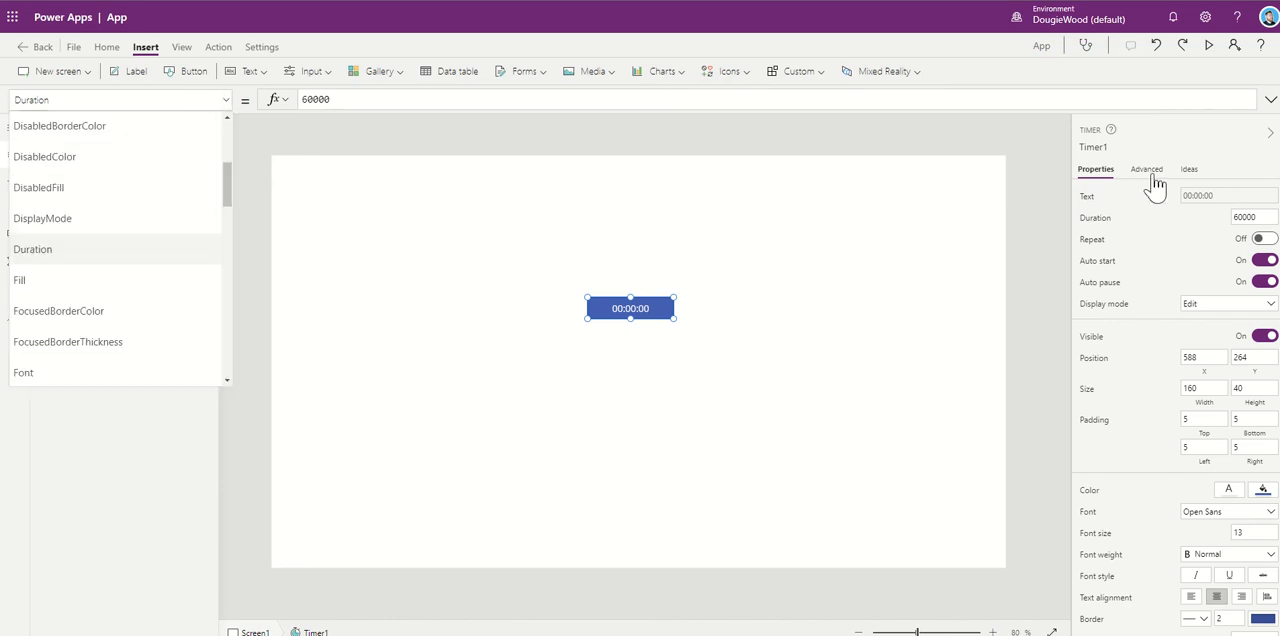
mouse_move(1156, 188)
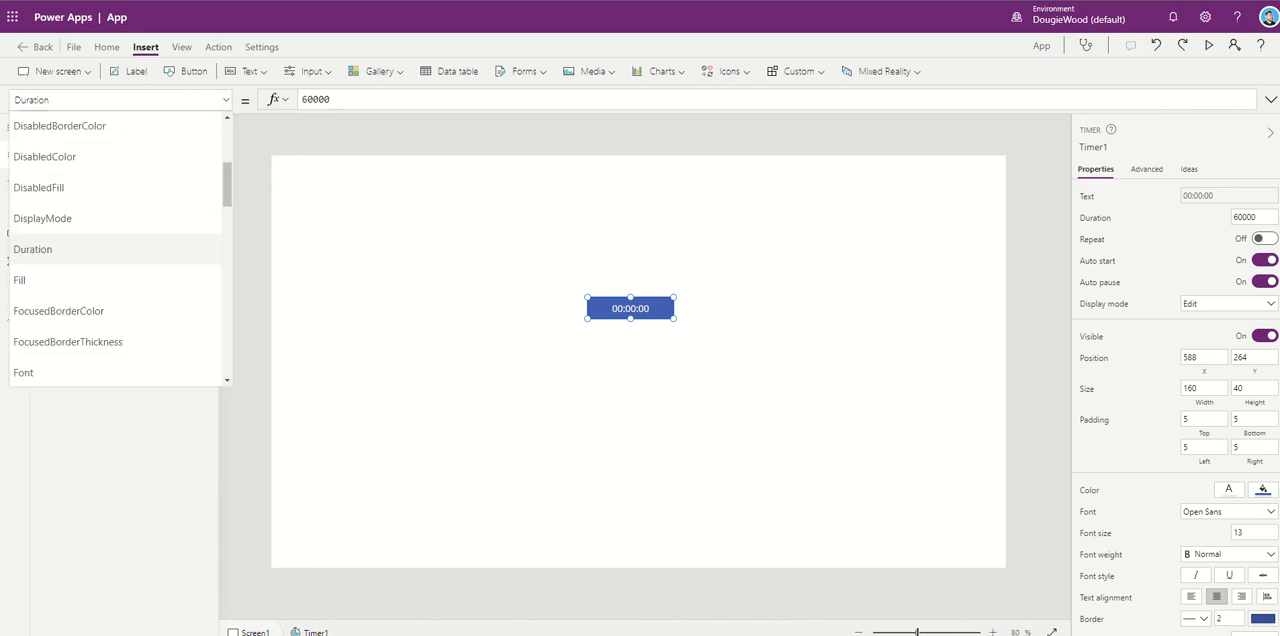
scroll(down, 3)
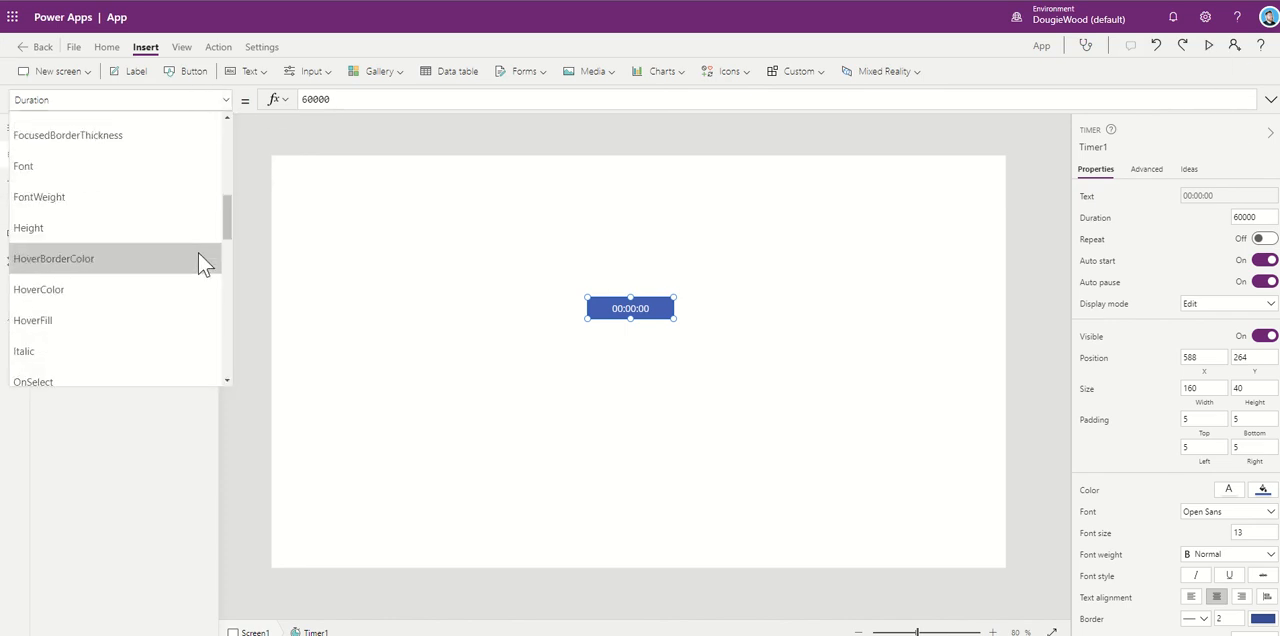
scroll(down, 3)
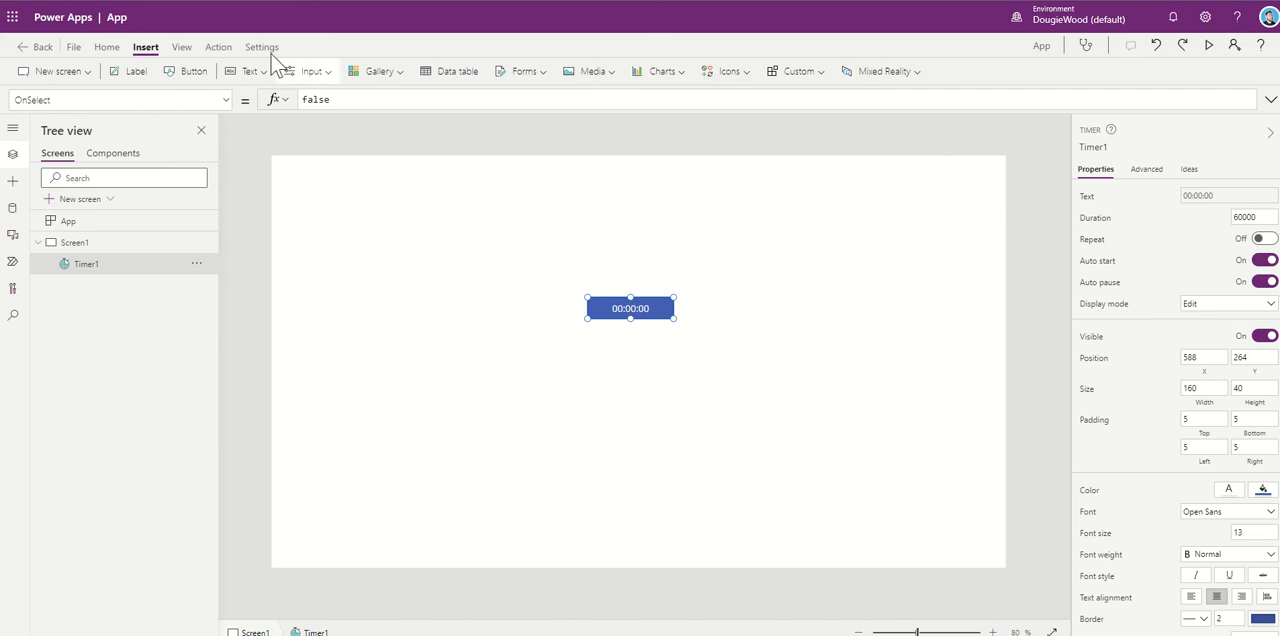
Step: Replace Timer1's OnSelect value false with Set(VARTIME, Timer1.Value)
click(316, 100)
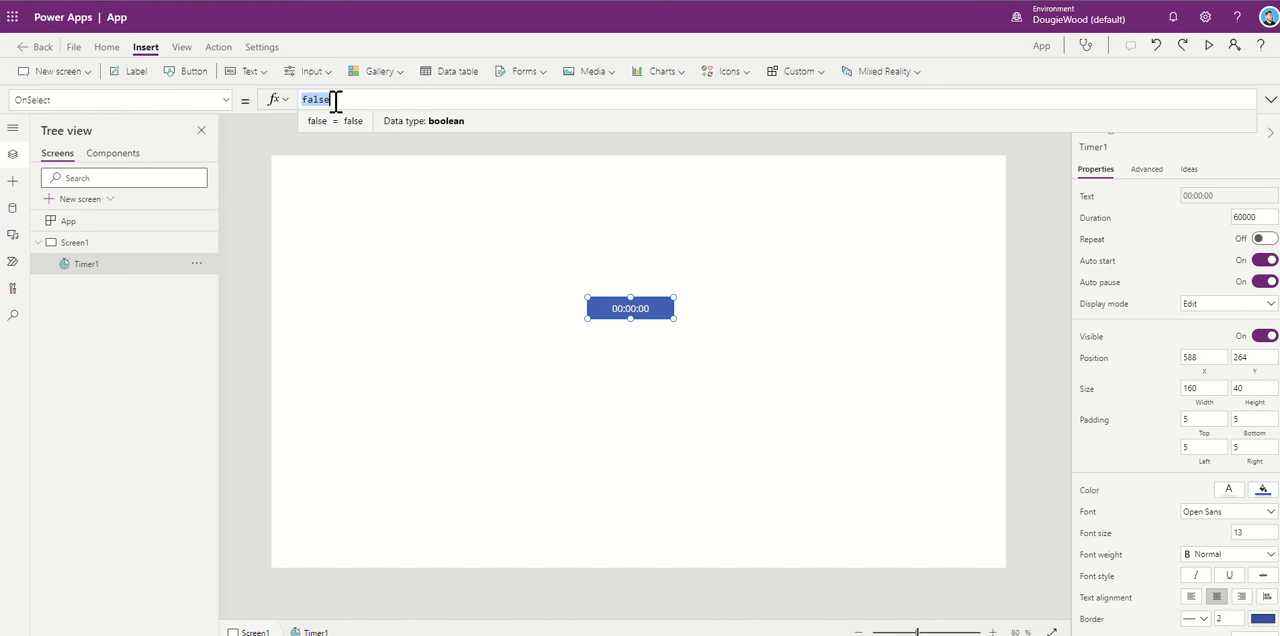
text(SET)
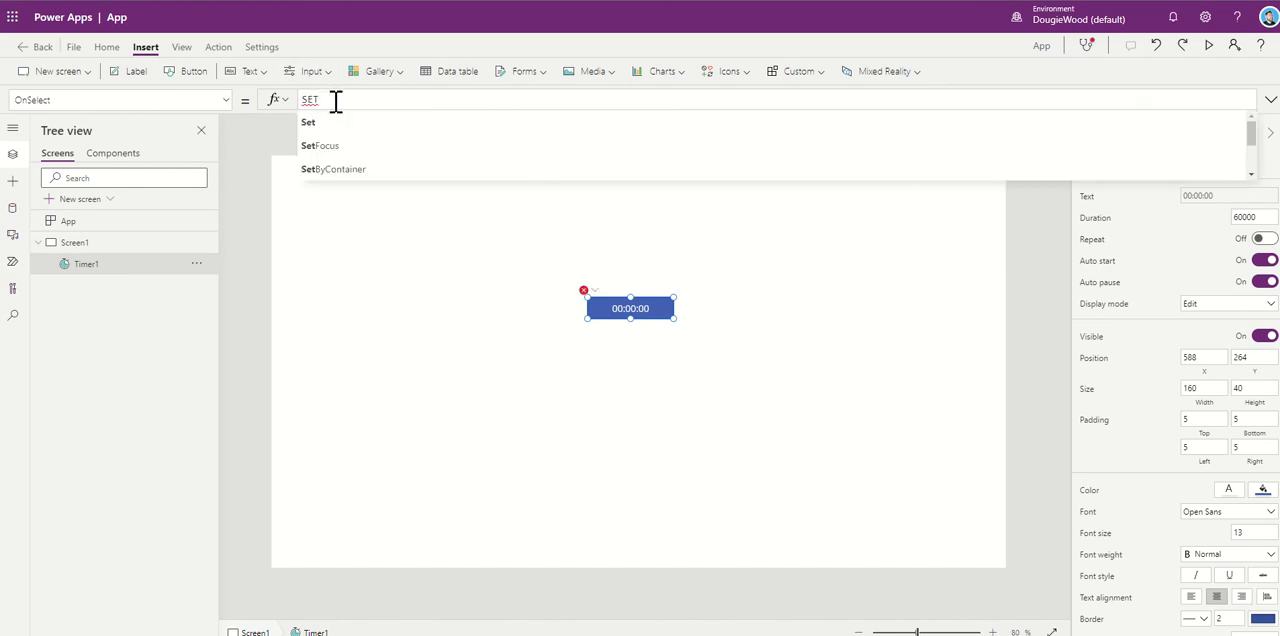
click(308, 122)
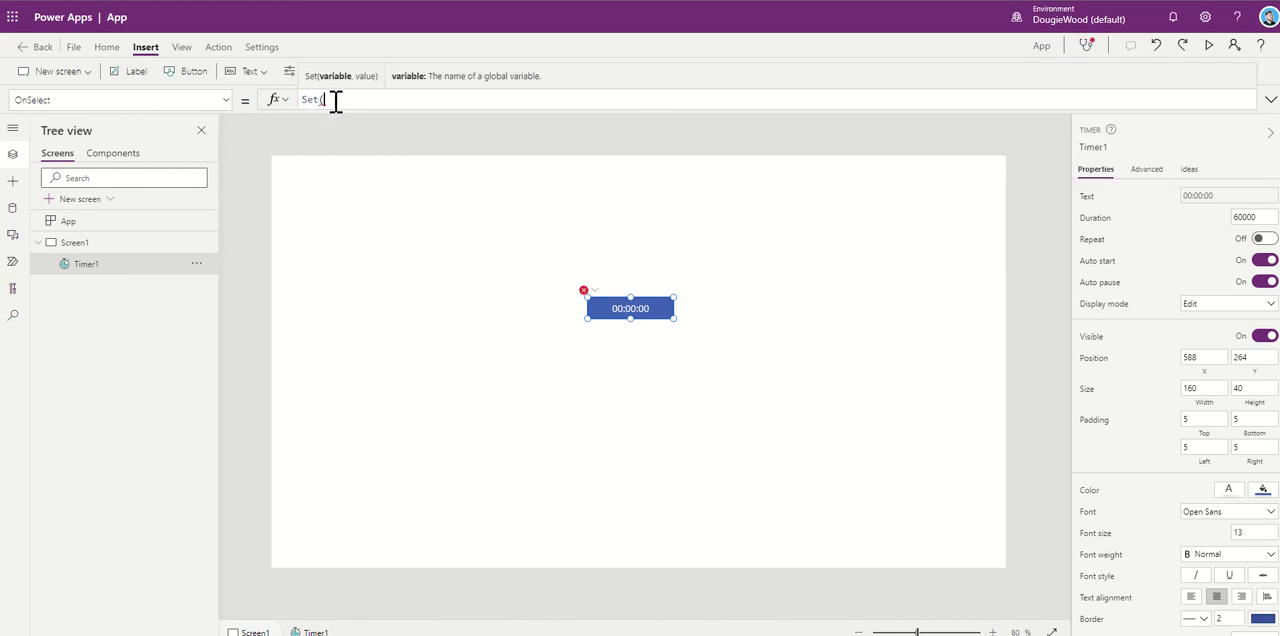
text(VA)
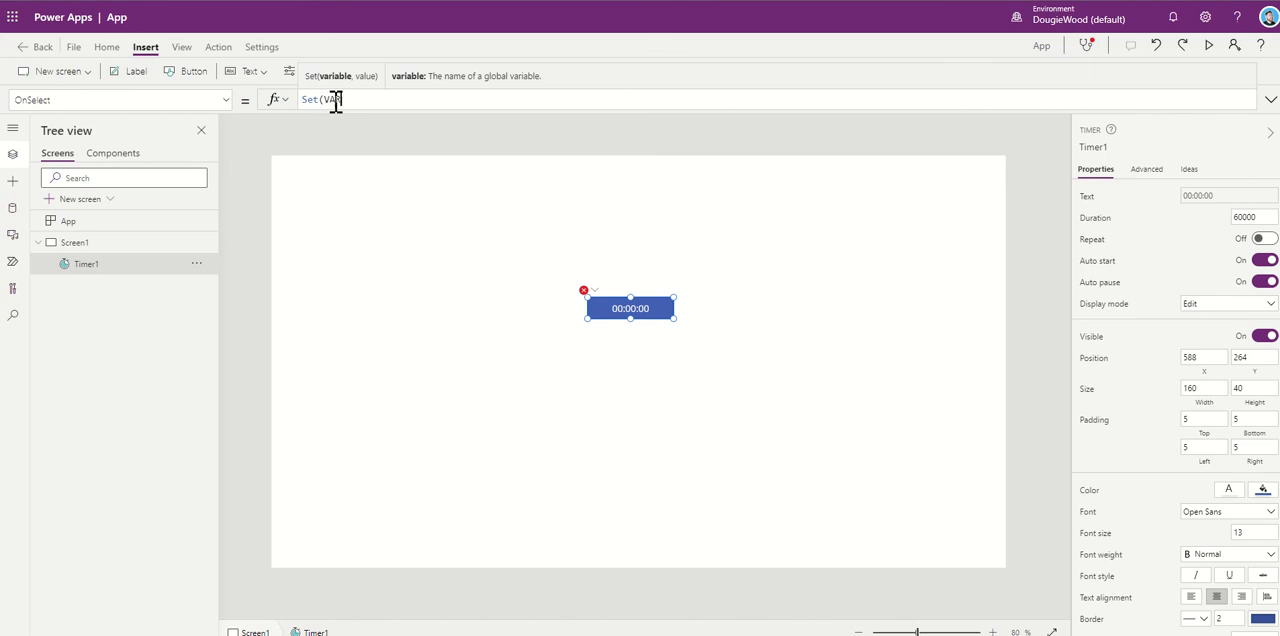
text(RTIME)
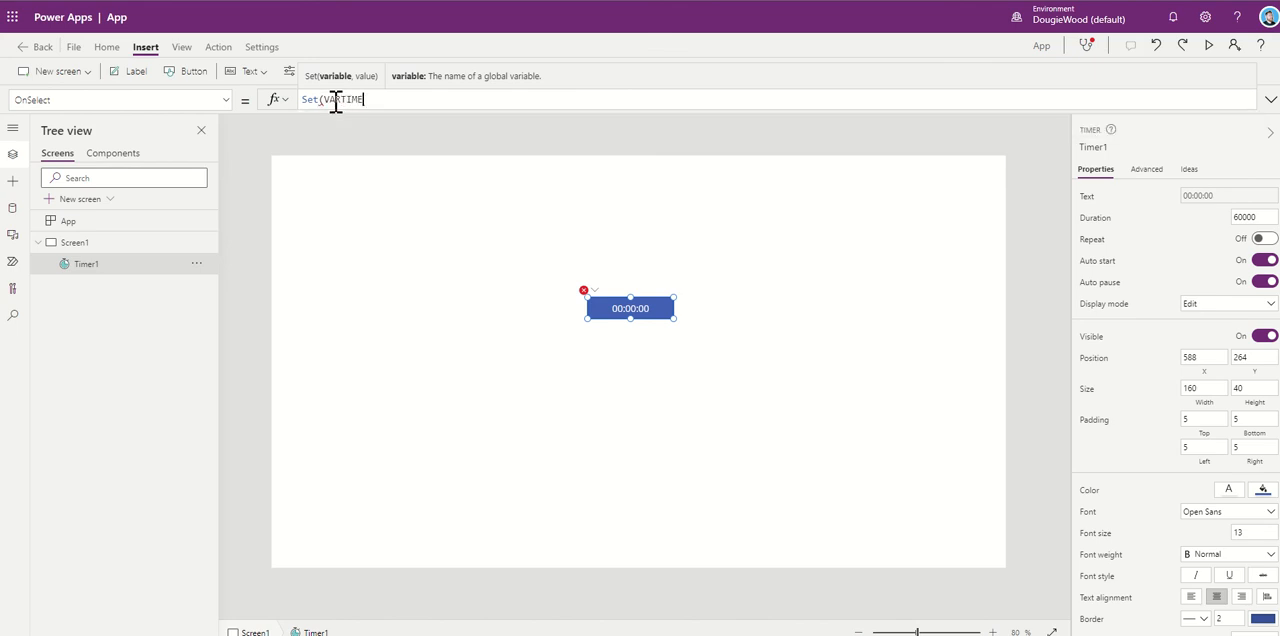
text(,)
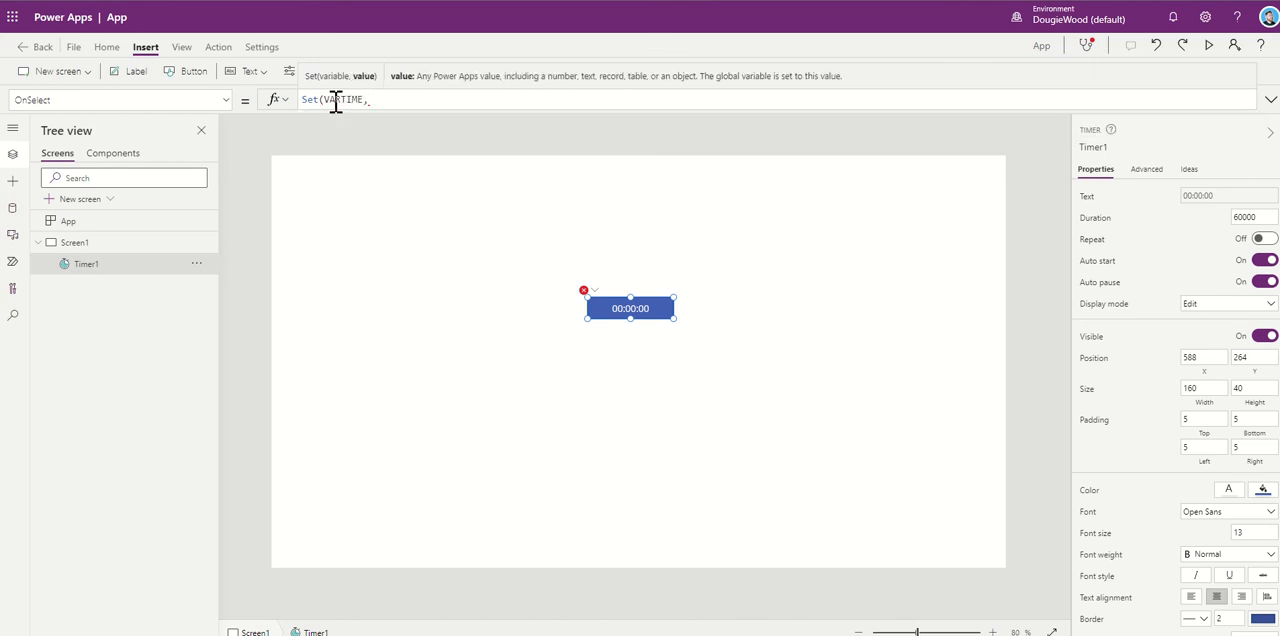
text(timer1.Value)
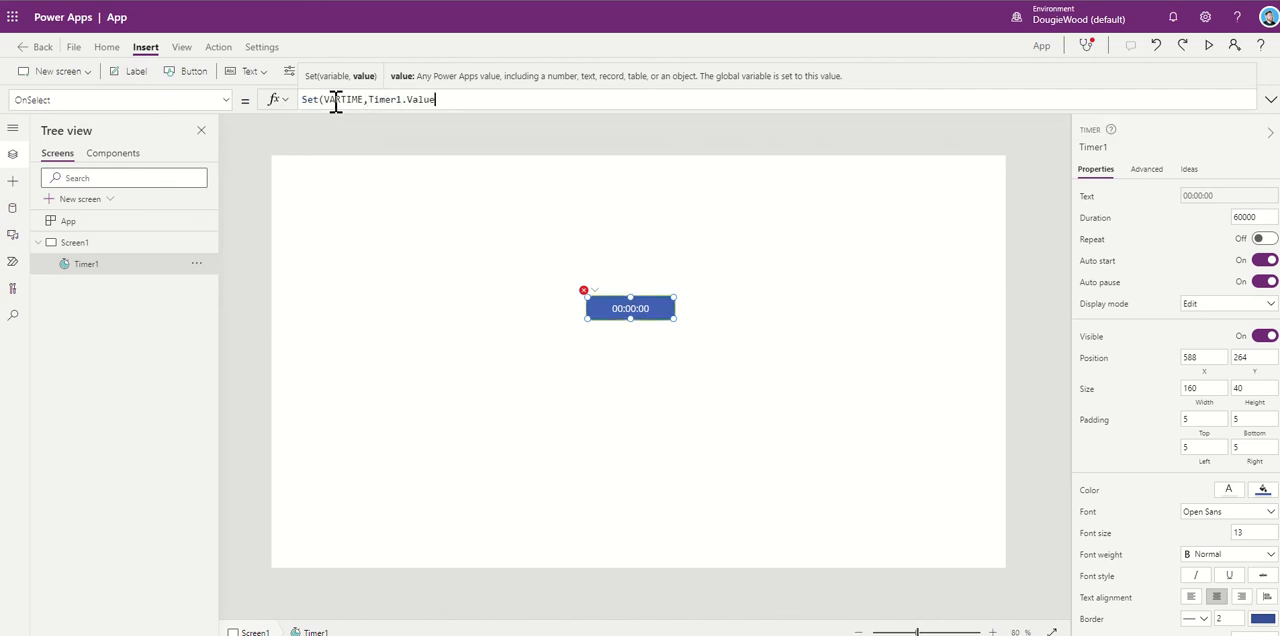
text())
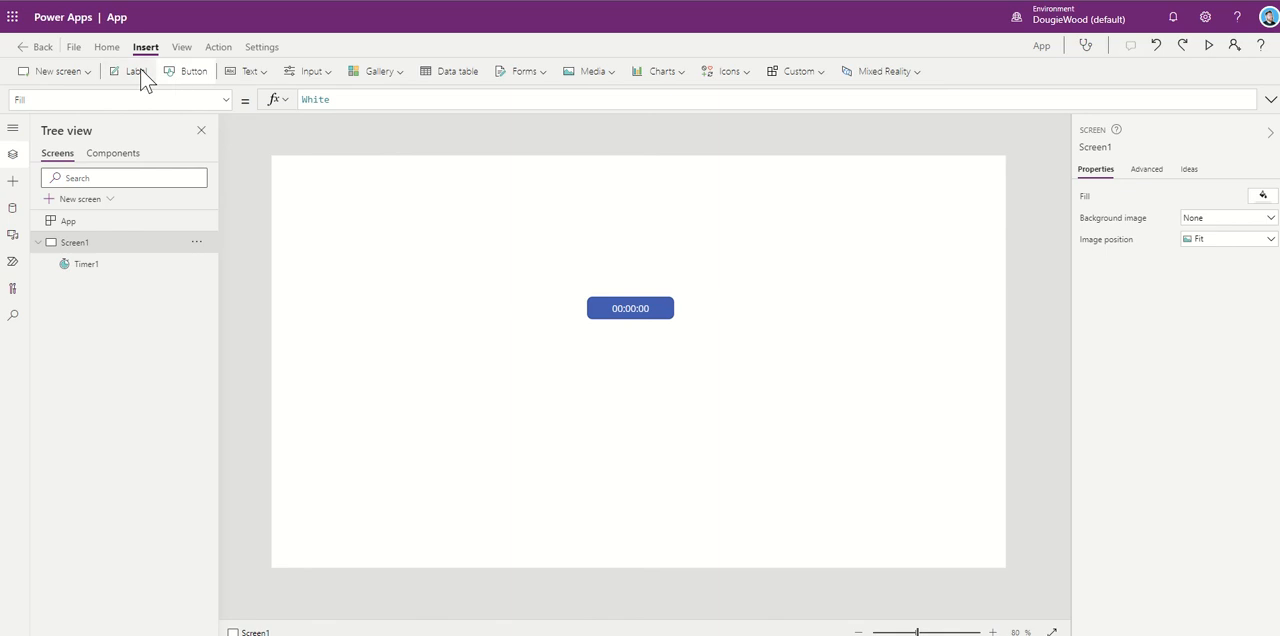
Step: Add a label reading "Stop Clock" near Timer1
click(128, 72)
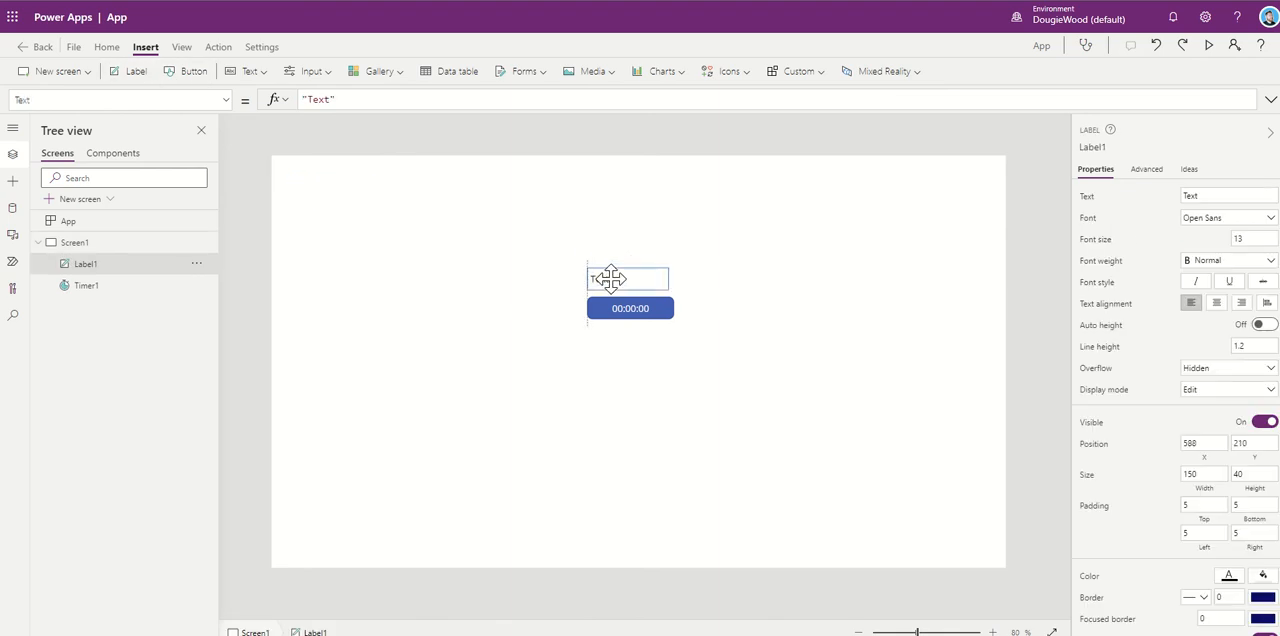
text(Stop)
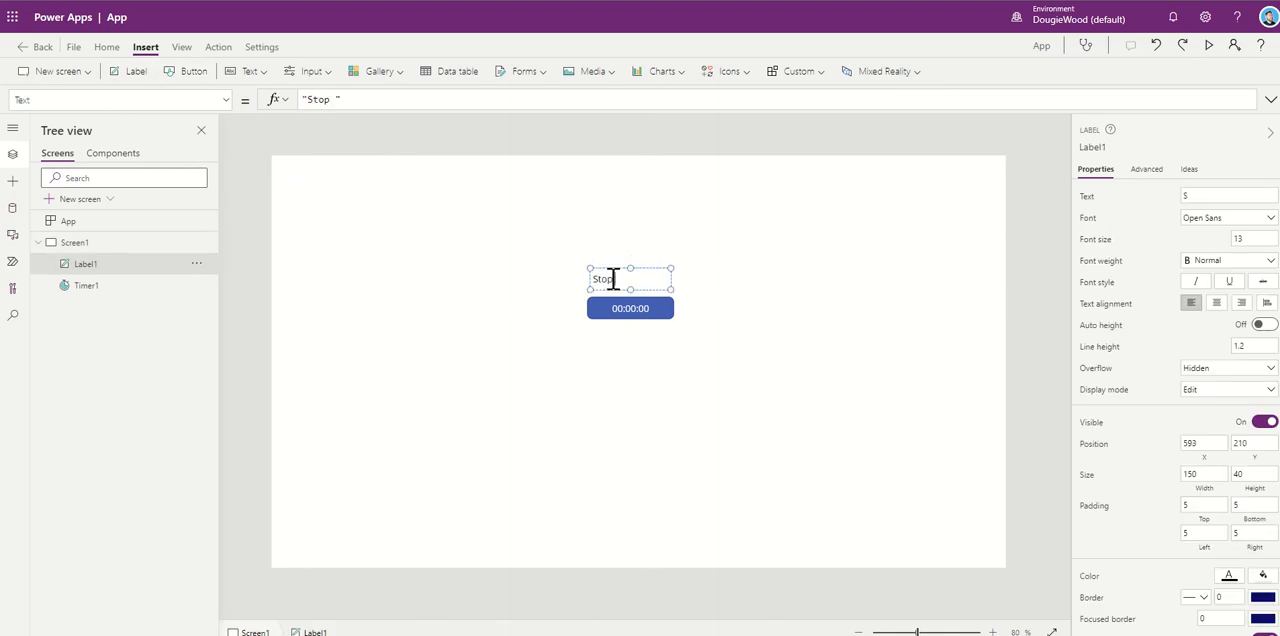
text(Clock)
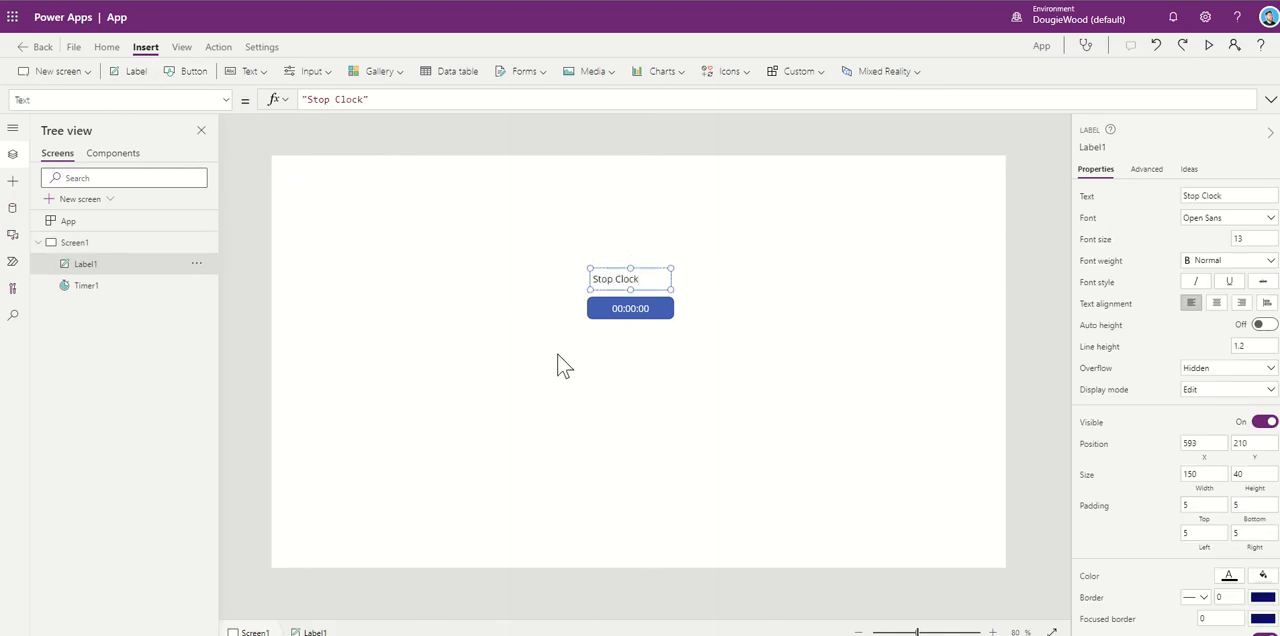
Step: Add a second label just below Timer1 with its Text set to VARTIME
click(136, 72)
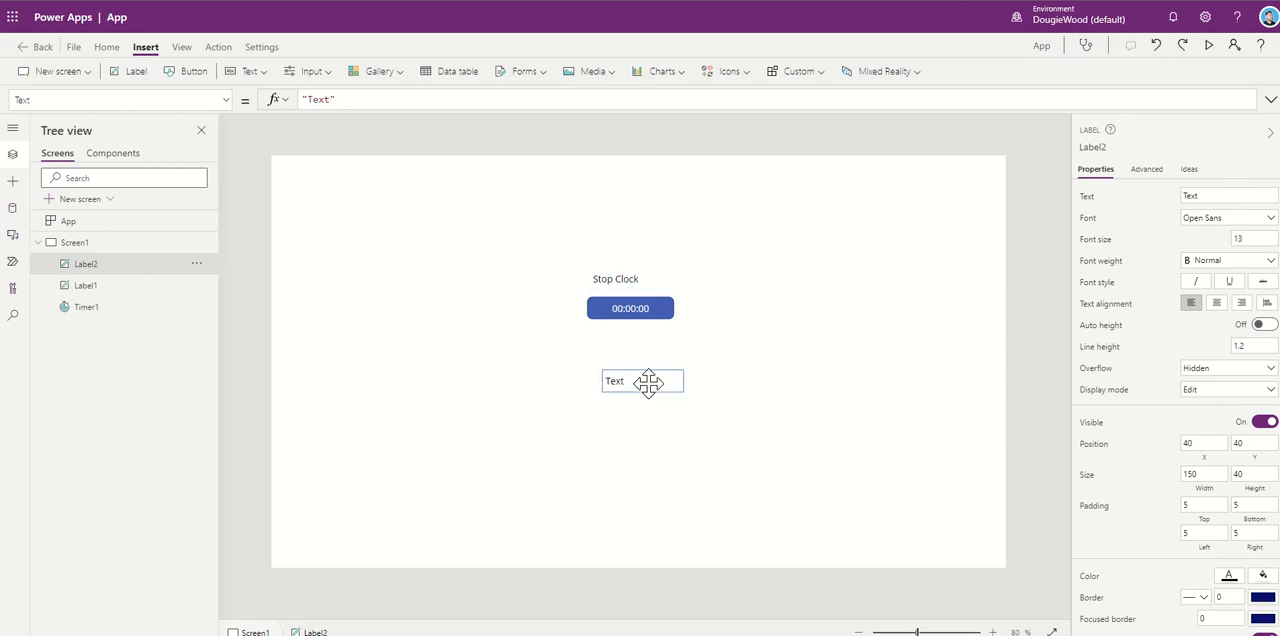
drag(642, 380, 630, 342)
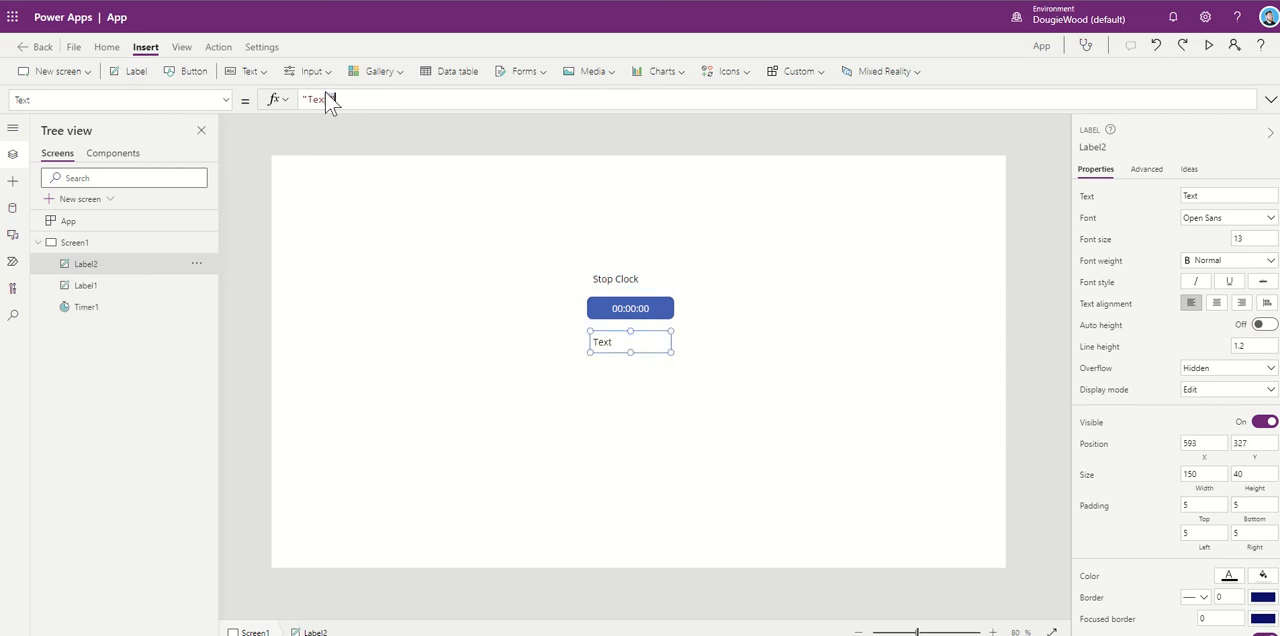
click(316, 100)
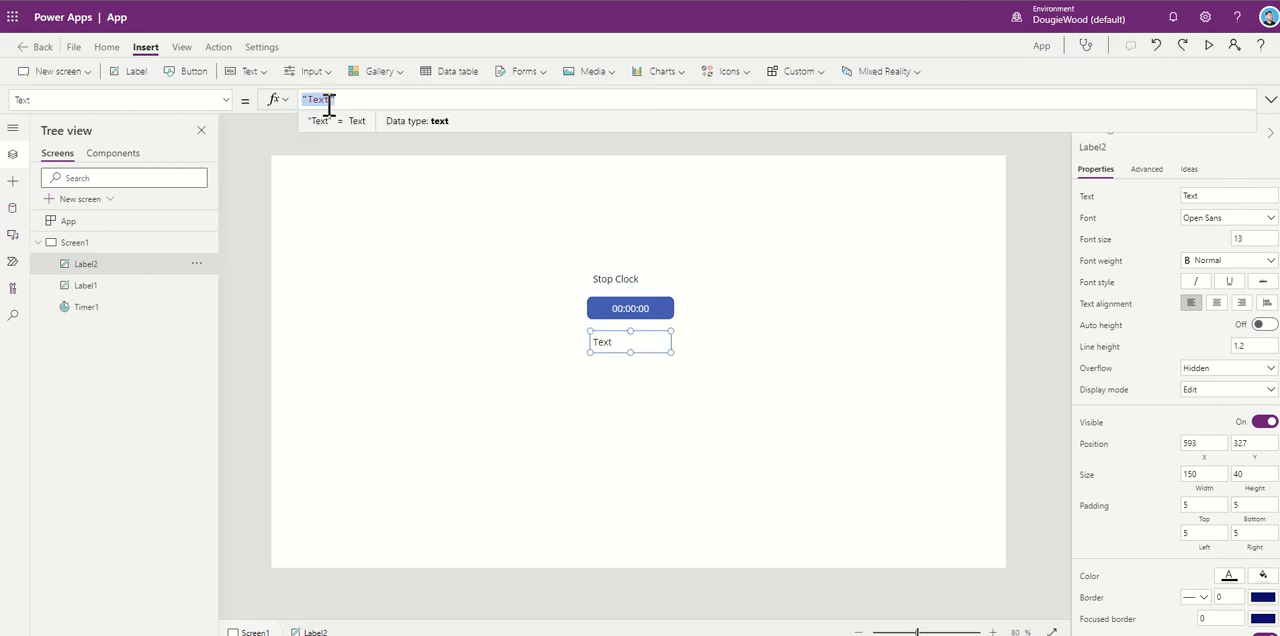
text(VARTITE)
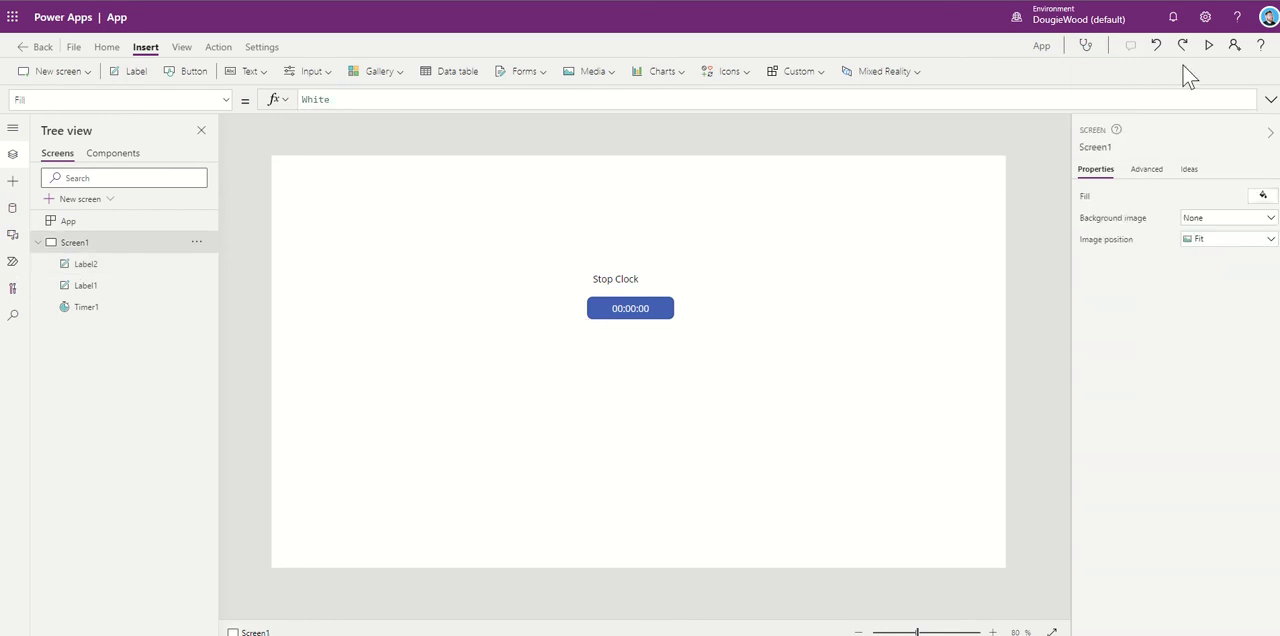
Step: Preview the app so the timer runs and its logged value shows in the lower label
click(1208, 46)
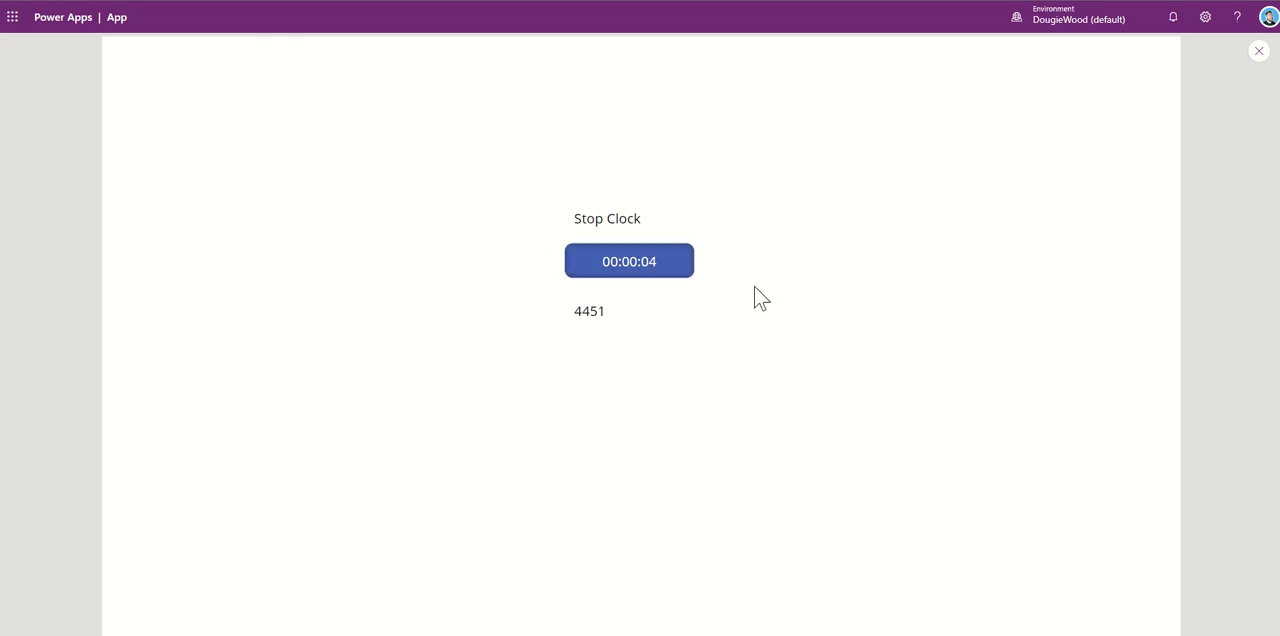
mouse_move(632, 332)
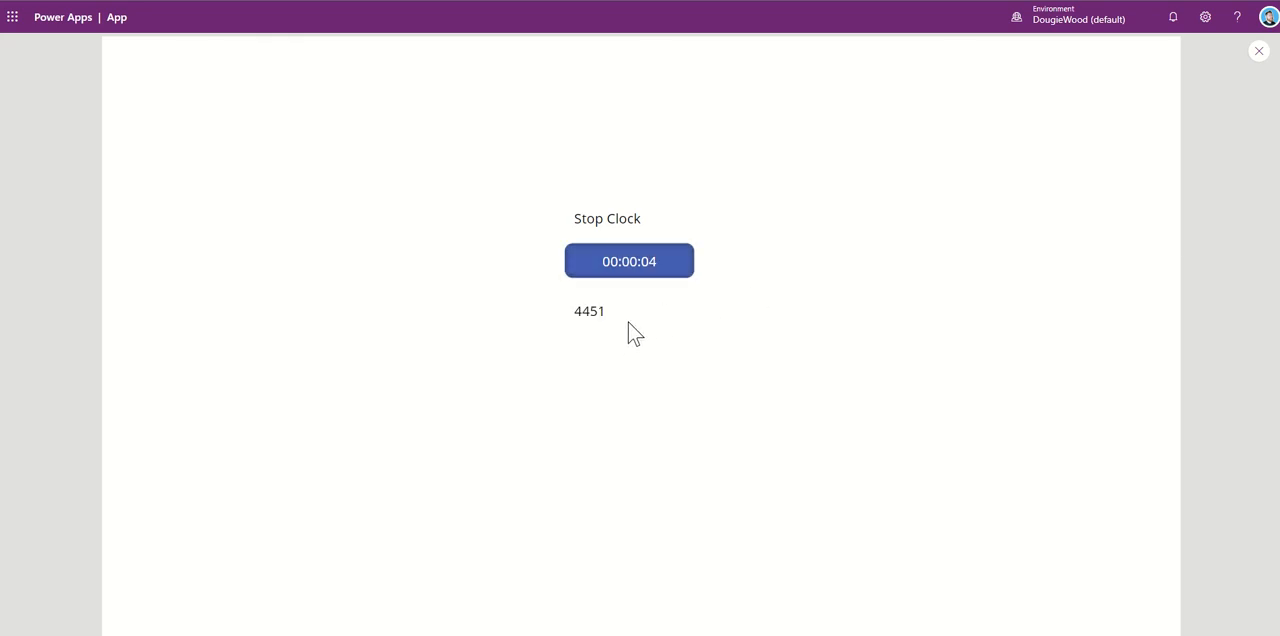